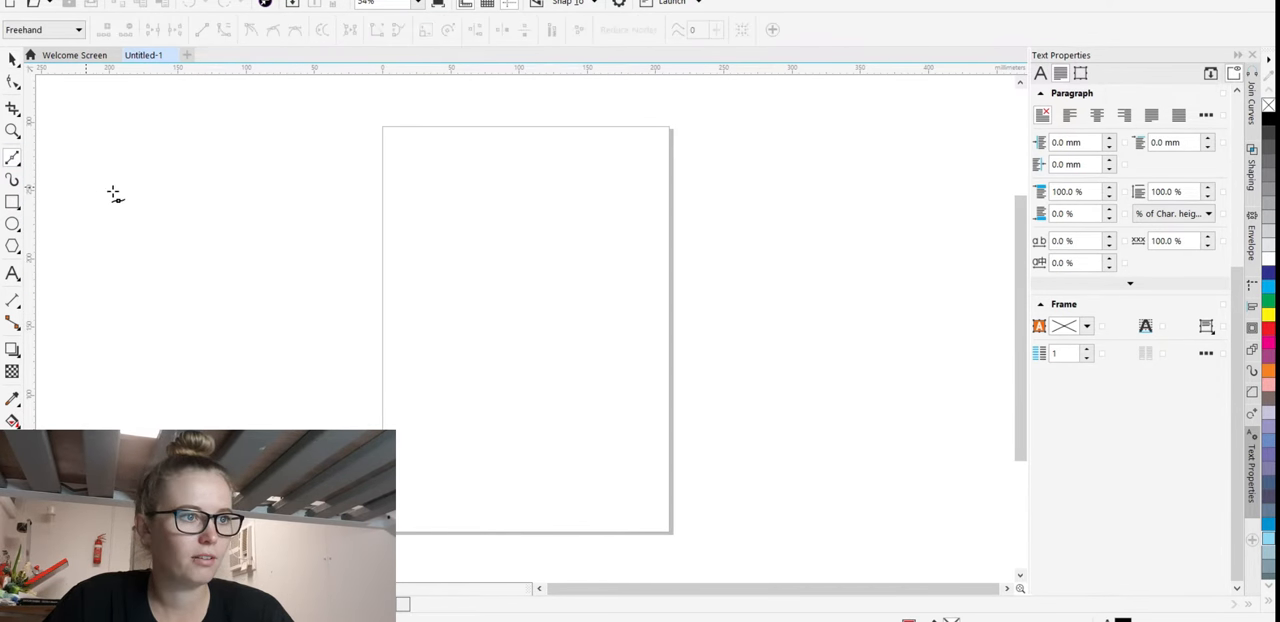
pyautogui.moveTo(385, 230)
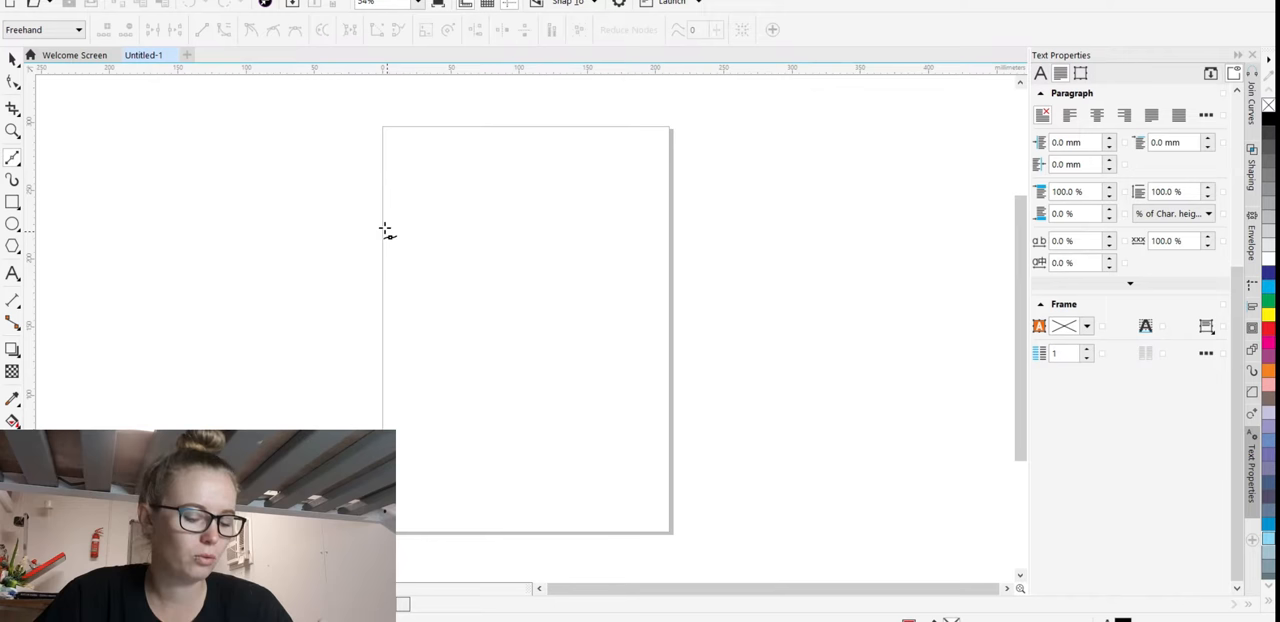
pyautogui.moveTo(427, 287)
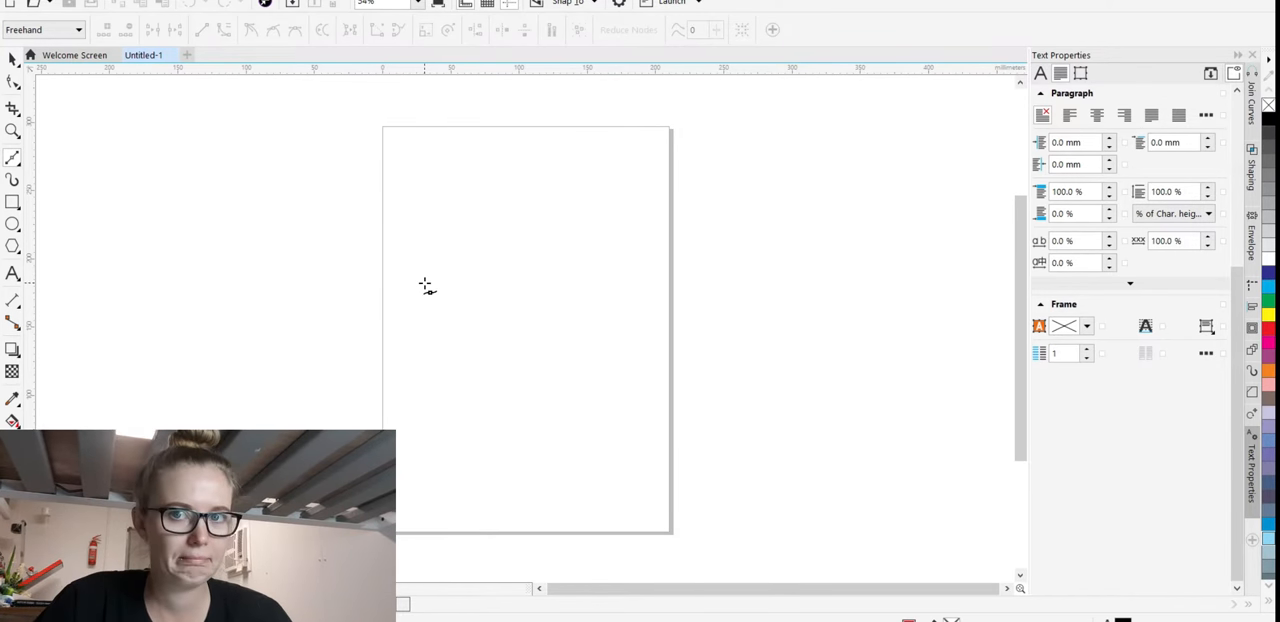
pyautogui.moveTo(466, 296)
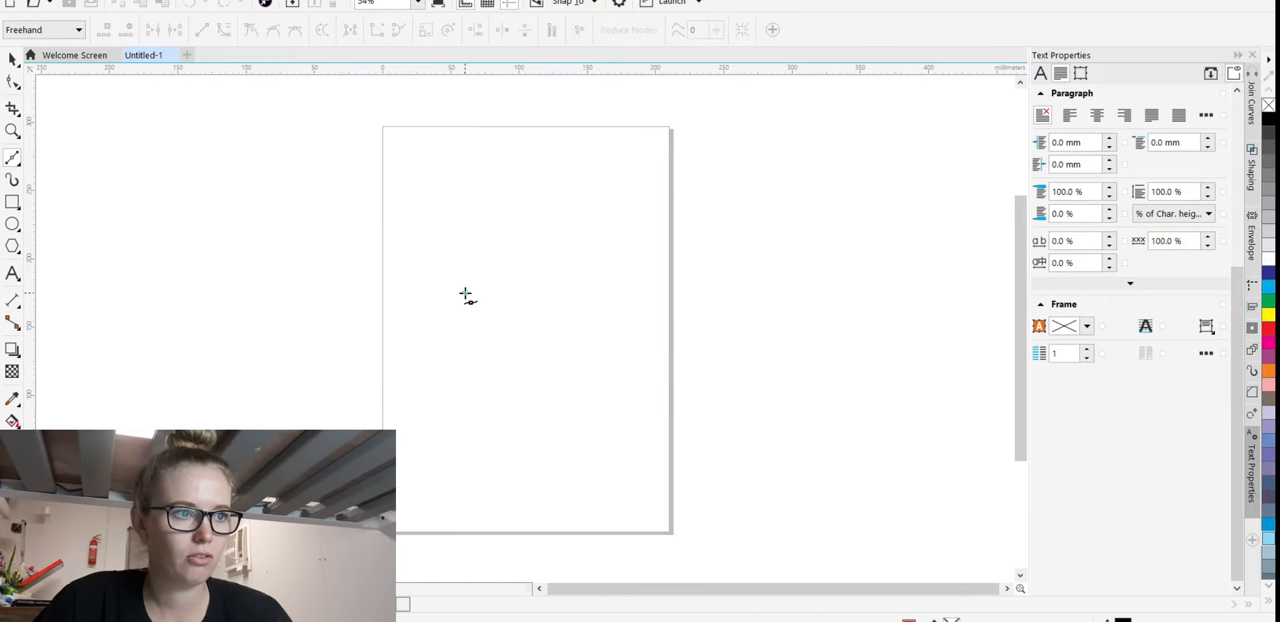
# Sketch a closed cat-head shape with two pointed ears using the Bezier tool.
pyautogui.moveTo(462, 295); pyautogui.dragTo(492, 232)
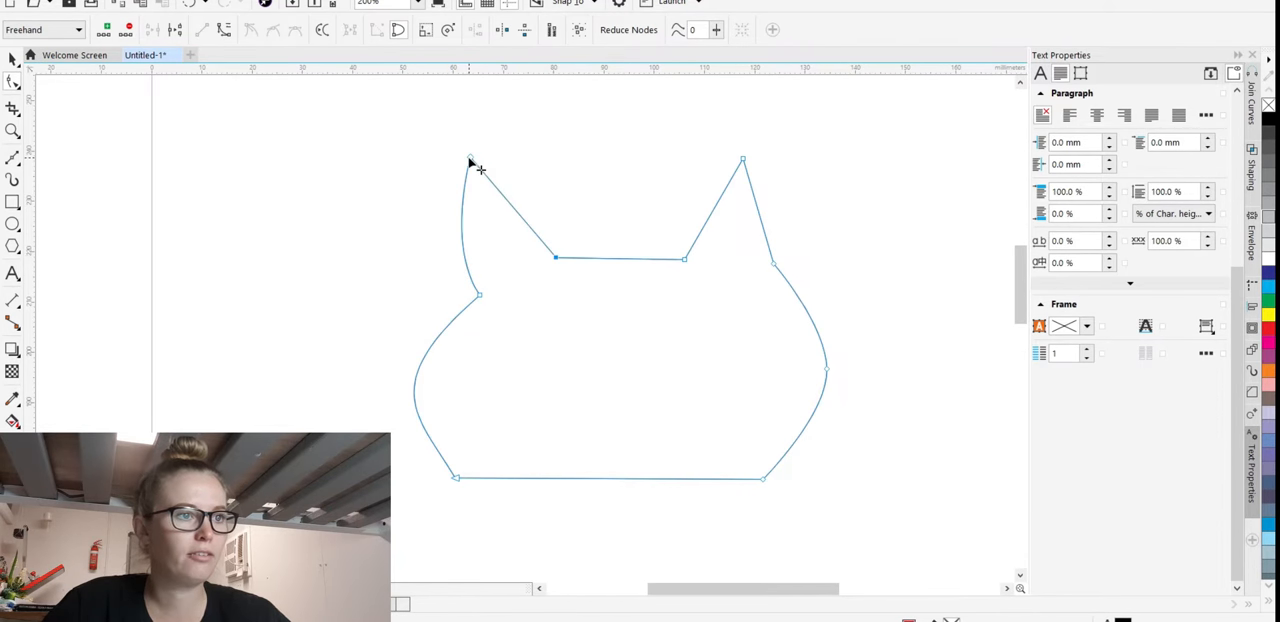
# Convert the left ear's straight inner edge into a curve and bend it inward.
pyautogui.rightClick(470, 160)
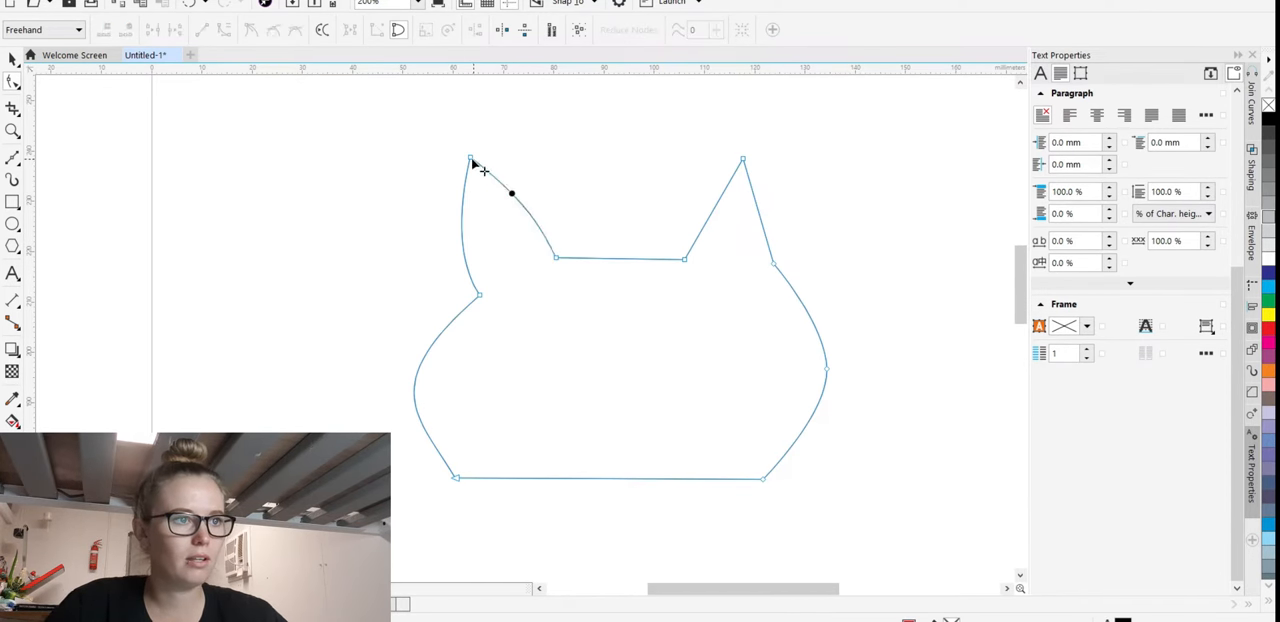
pyautogui.rightClick(473, 162)
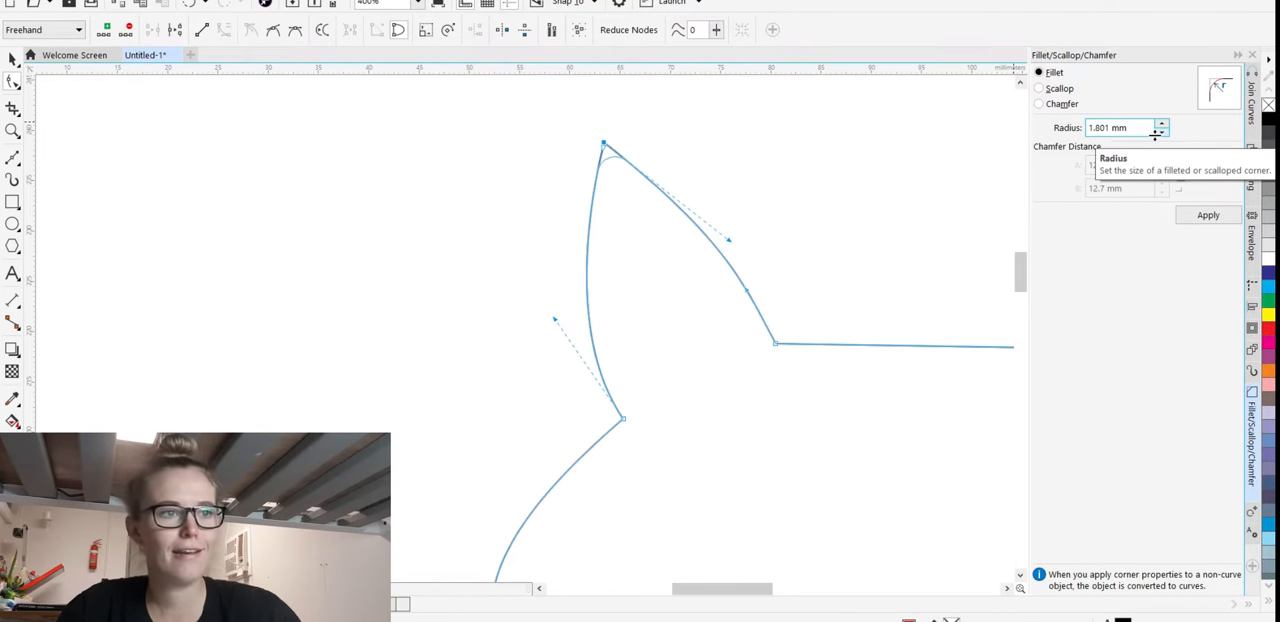
# Fillet the left ear tip with a 0.901 mm radius, then trim the outline to its left half.
pyautogui.click(1161, 131)
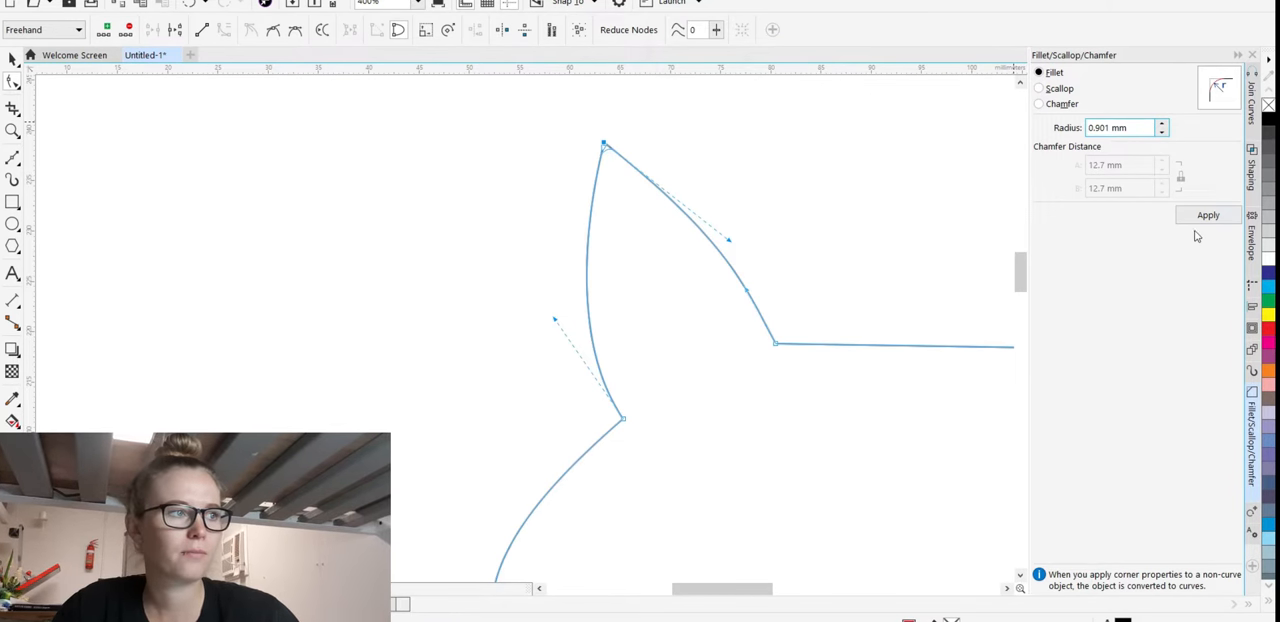
pyautogui.click(1208, 214)
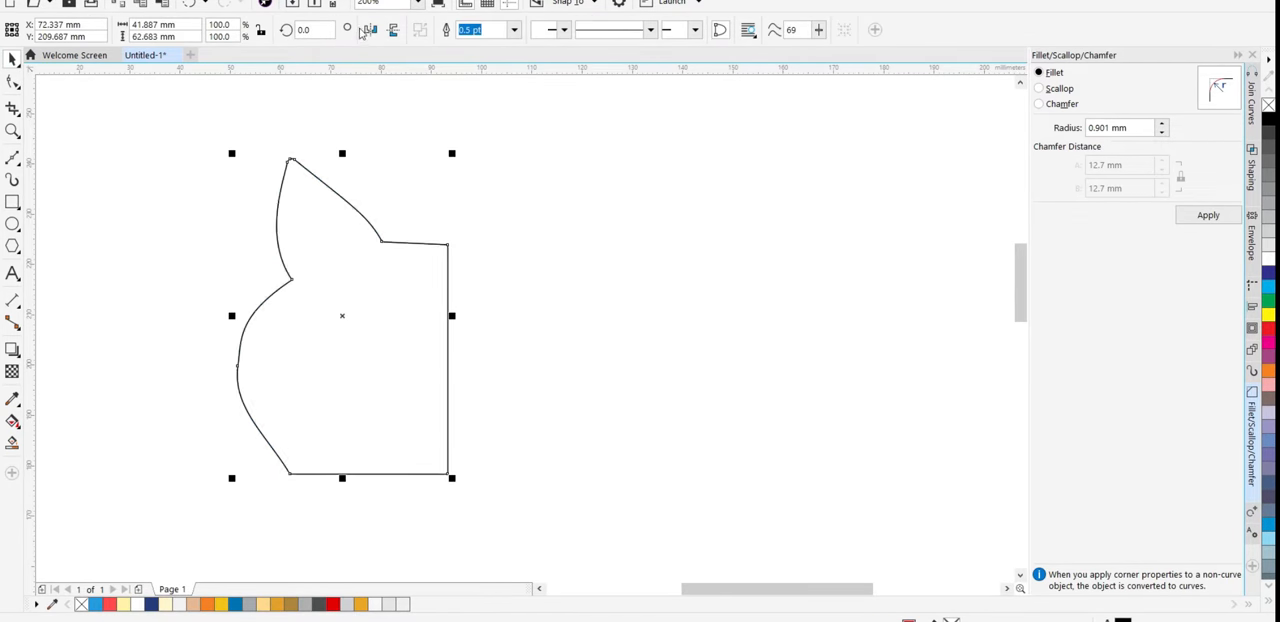
pyautogui.click(445, 30)
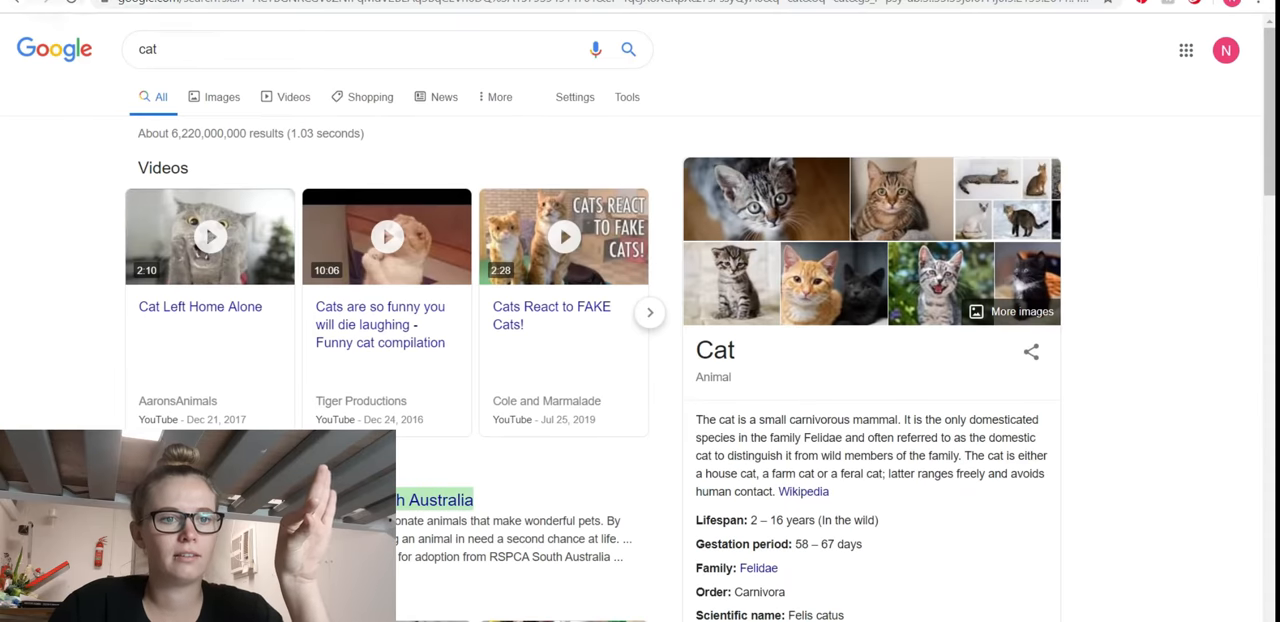
# Browse Google image results for cat and choose a gray-and-white cat photo as reference.
pyautogui.click(221, 97)
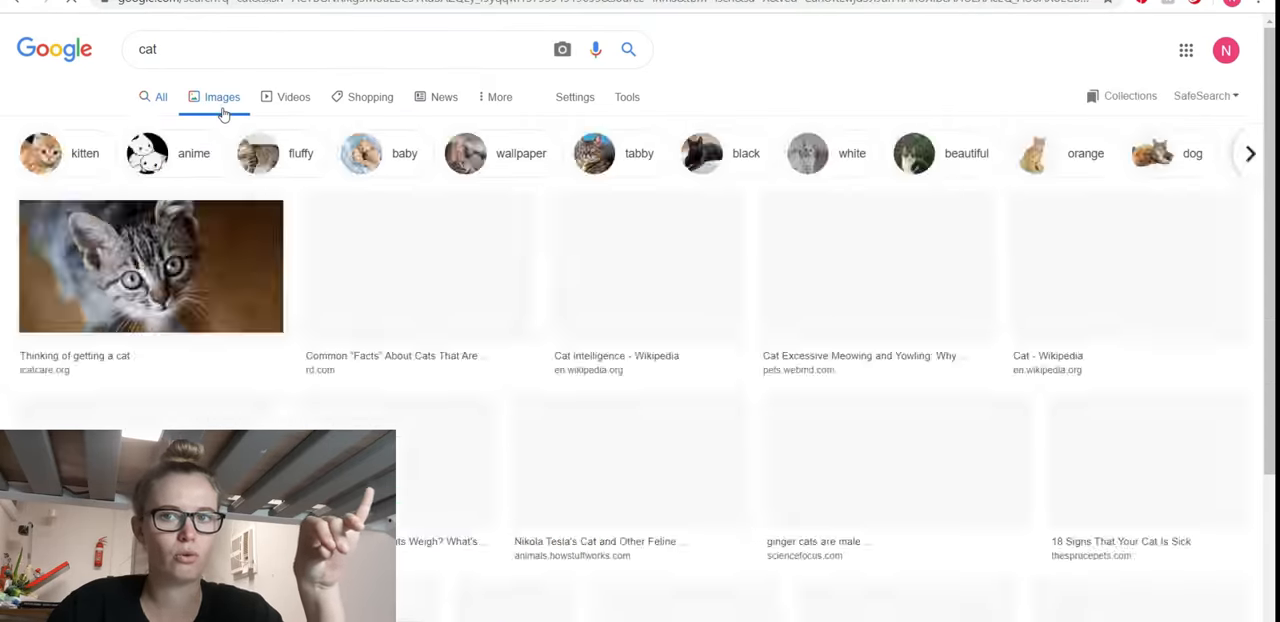
pyautogui.scroll(-3)
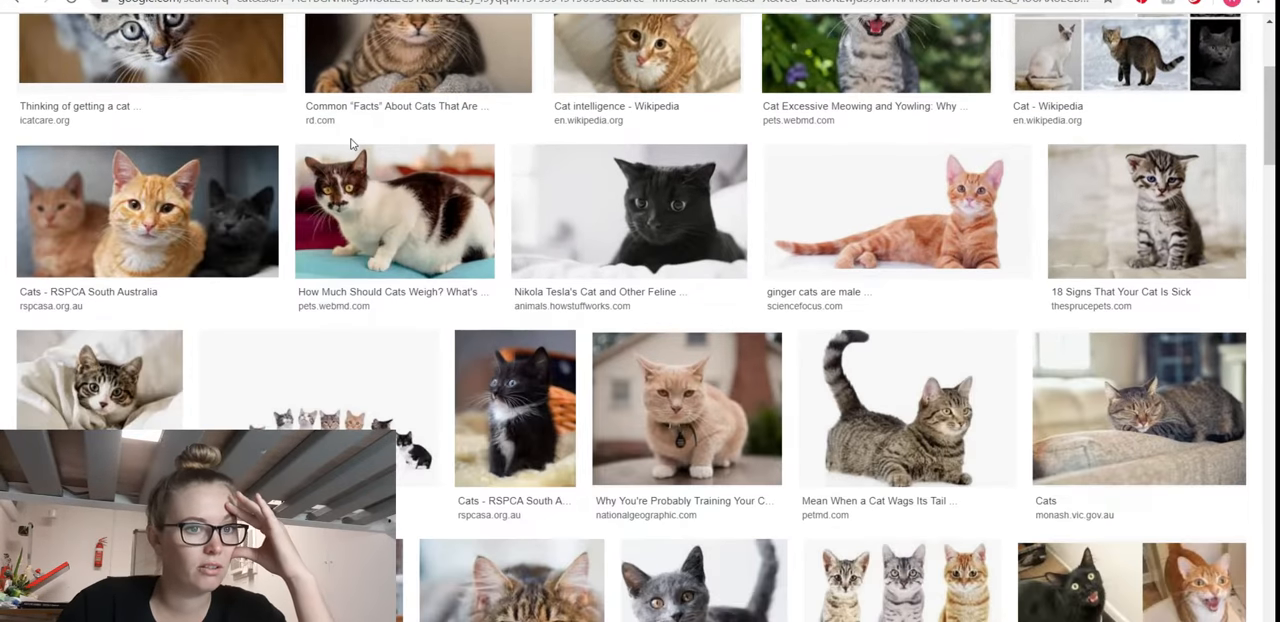
pyautogui.scroll(-3)
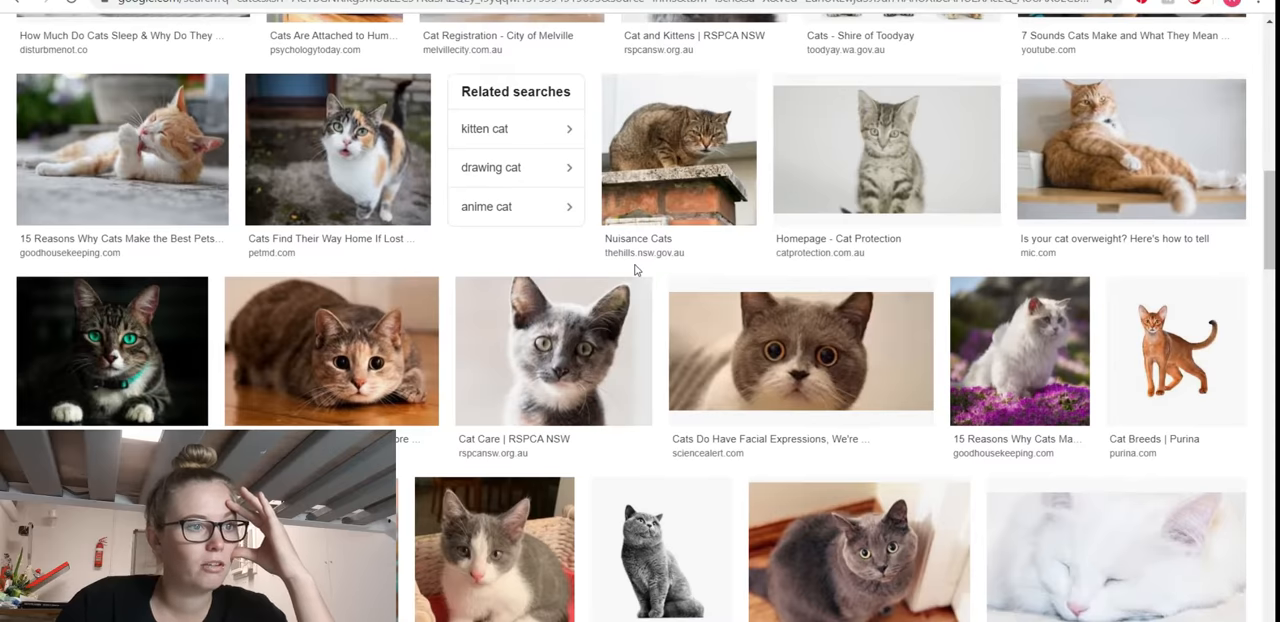
pyautogui.scroll(-3)
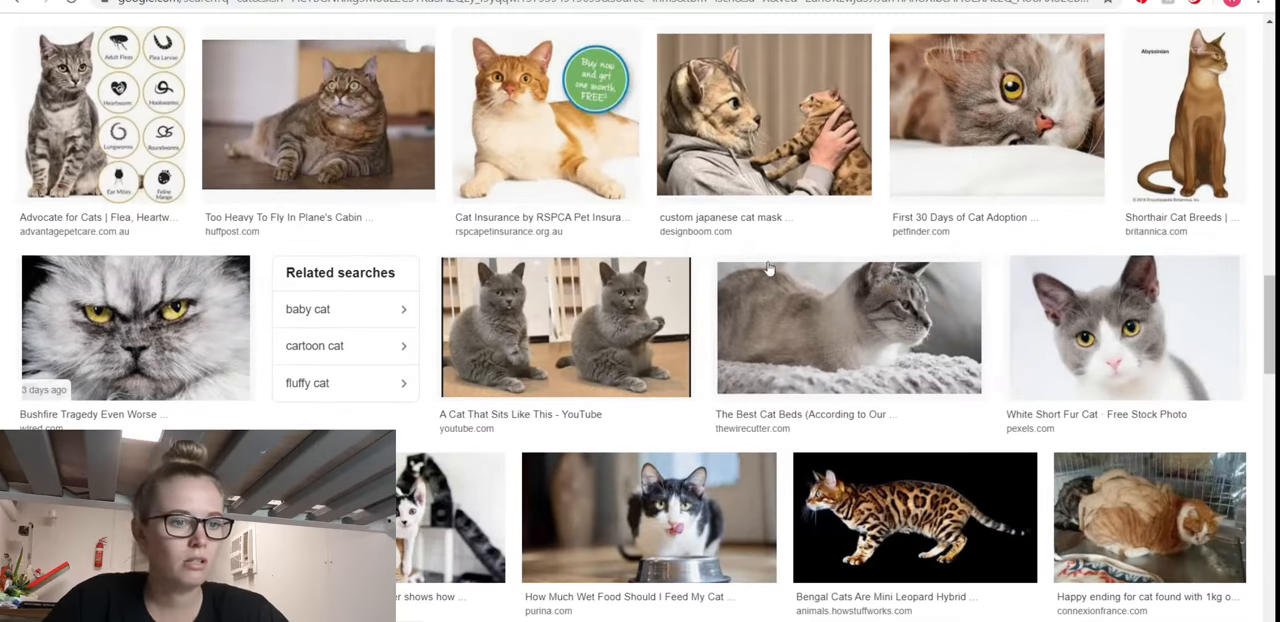
pyautogui.click(1124, 327)
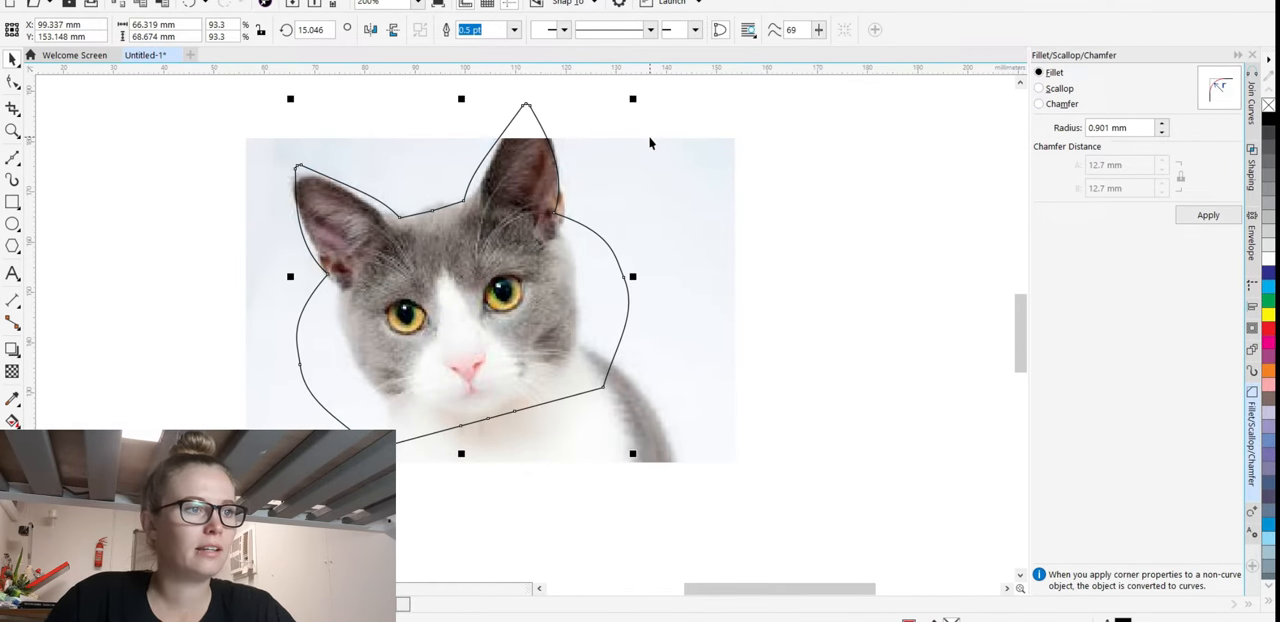
pyautogui.moveTo(650, 103)
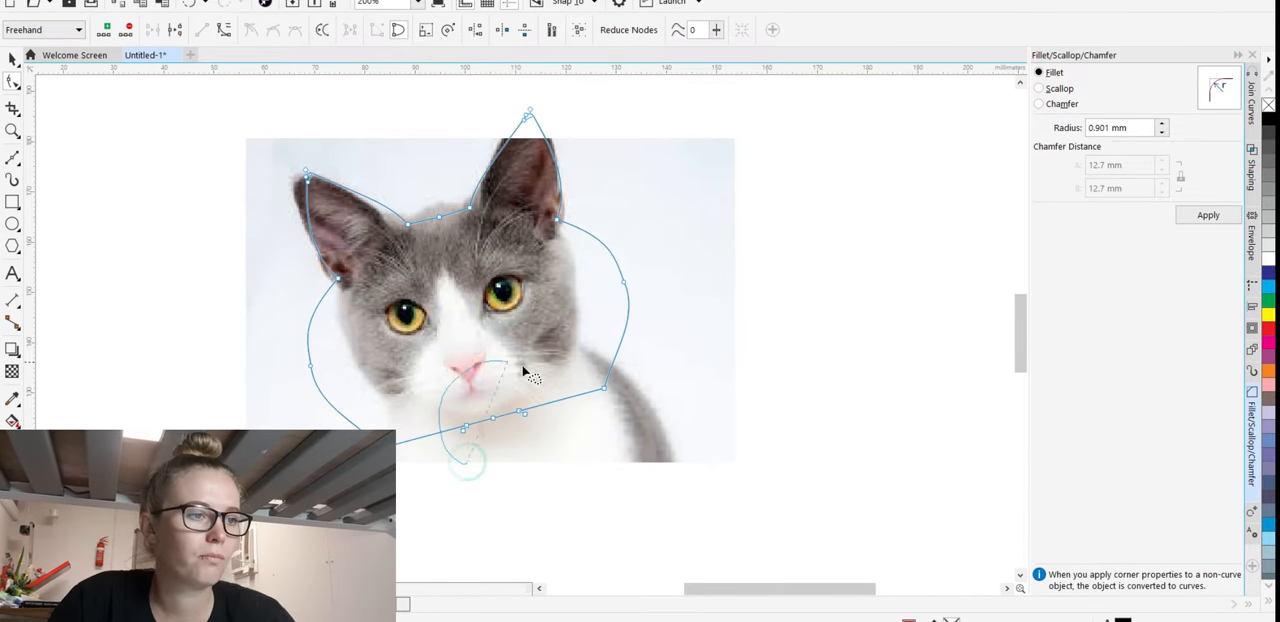
# Drag the outline's cheek and chin nodes to follow the cat's jawline in the photo.
pyautogui.click(1208, 214)
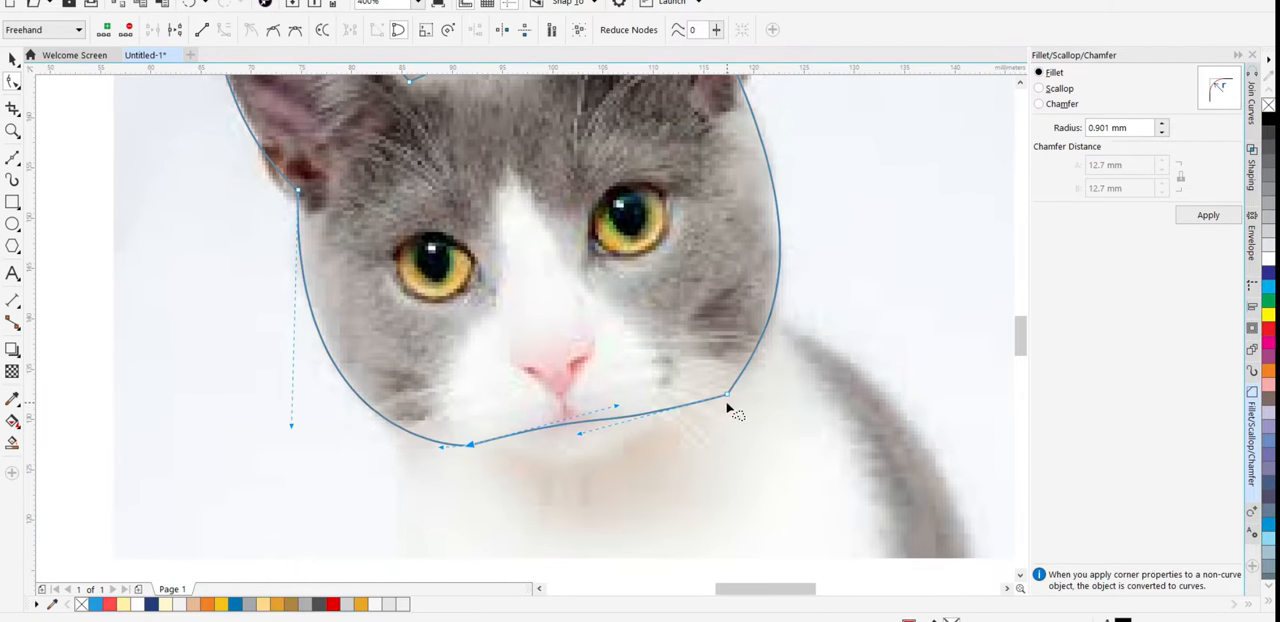
pyautogui.moveTo(728, 393); pyautogui.dragTo(708, 388)
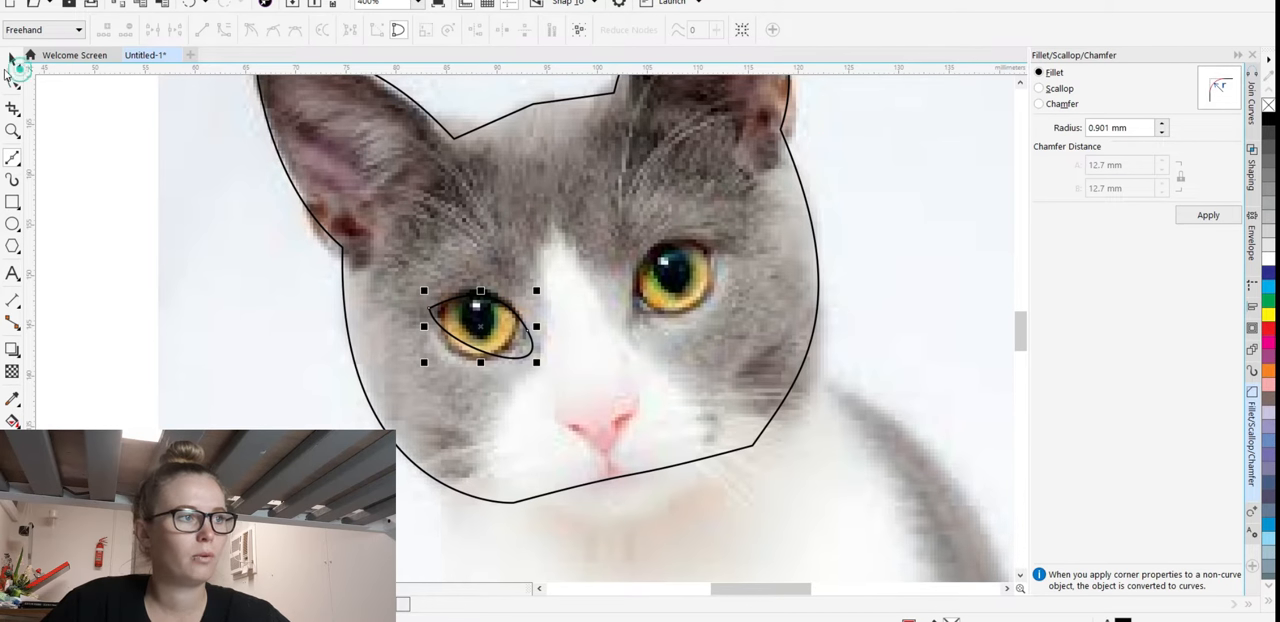
# Trace a closed almond eye shape over the cat's left eye in the photo.
pyautogui.rightClick(500, 330)
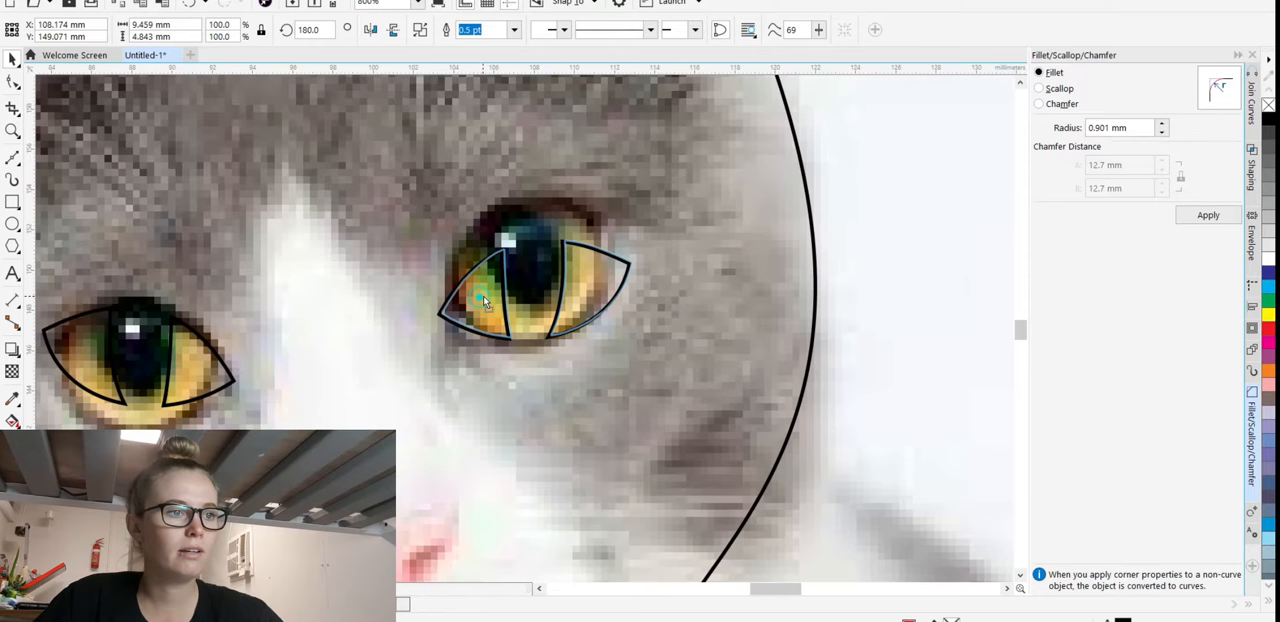
# Trace both eyes as two pointed pieces each, split by the vertical pupil.
pyautogui.click(485, 300)
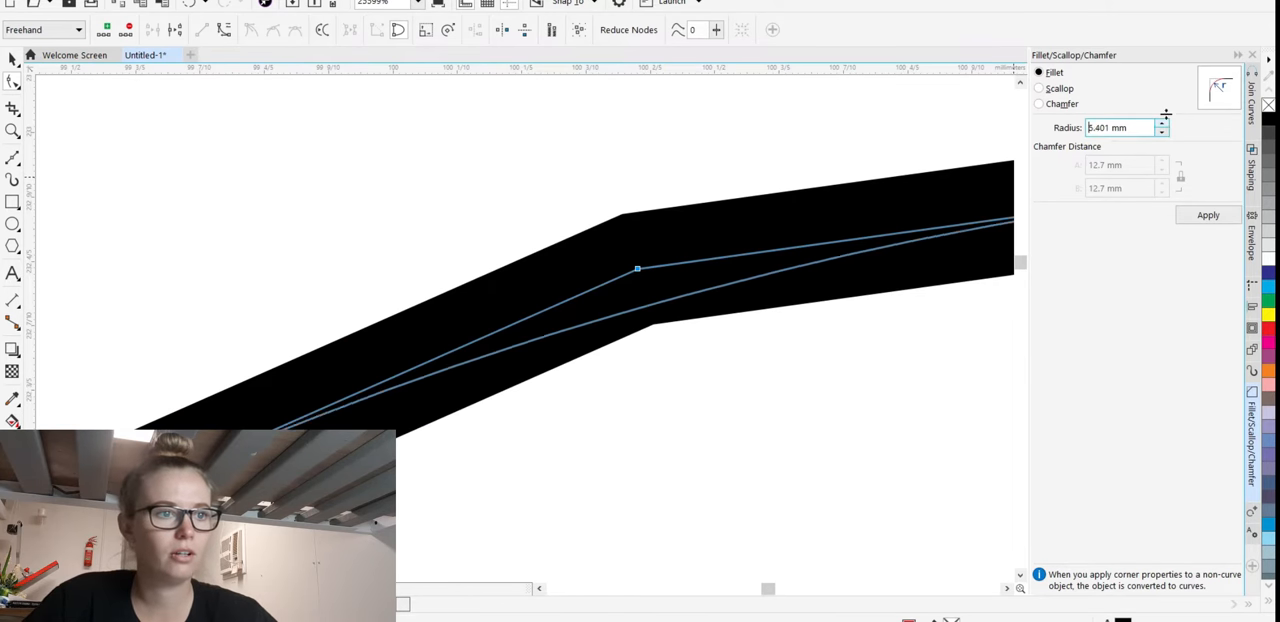
# Round the sharp head-outline corner with a 31.3 mm fillet.
pyautogui.click(1207, 214)
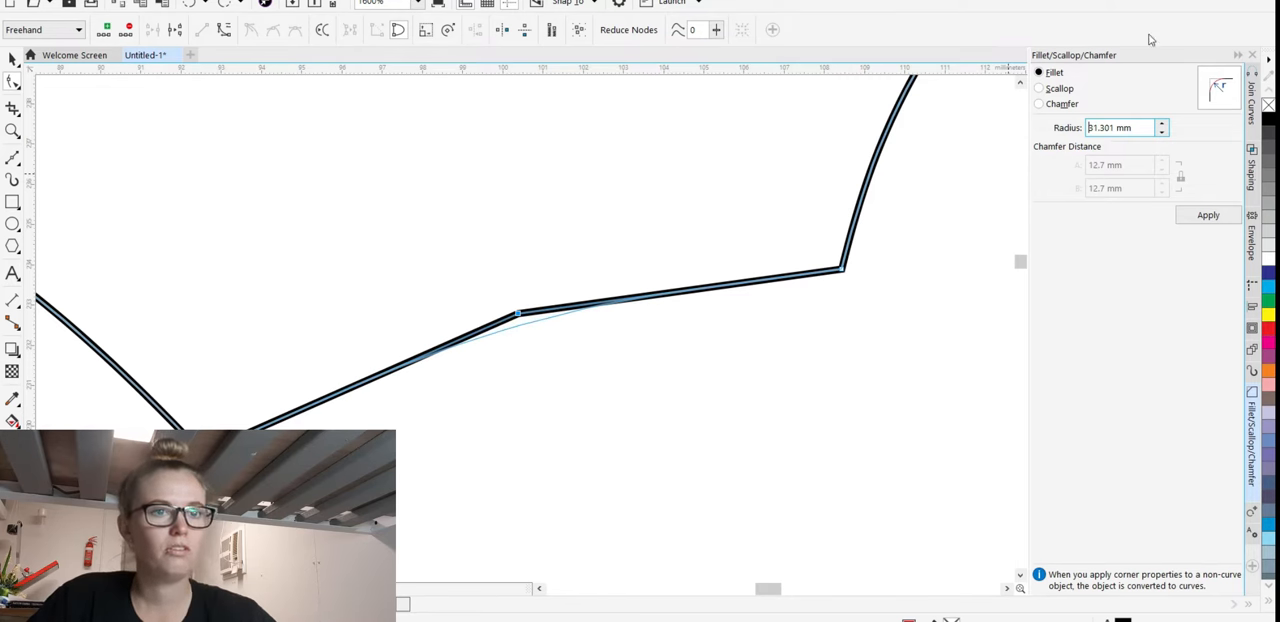
pyautogui.click(1208, 215)
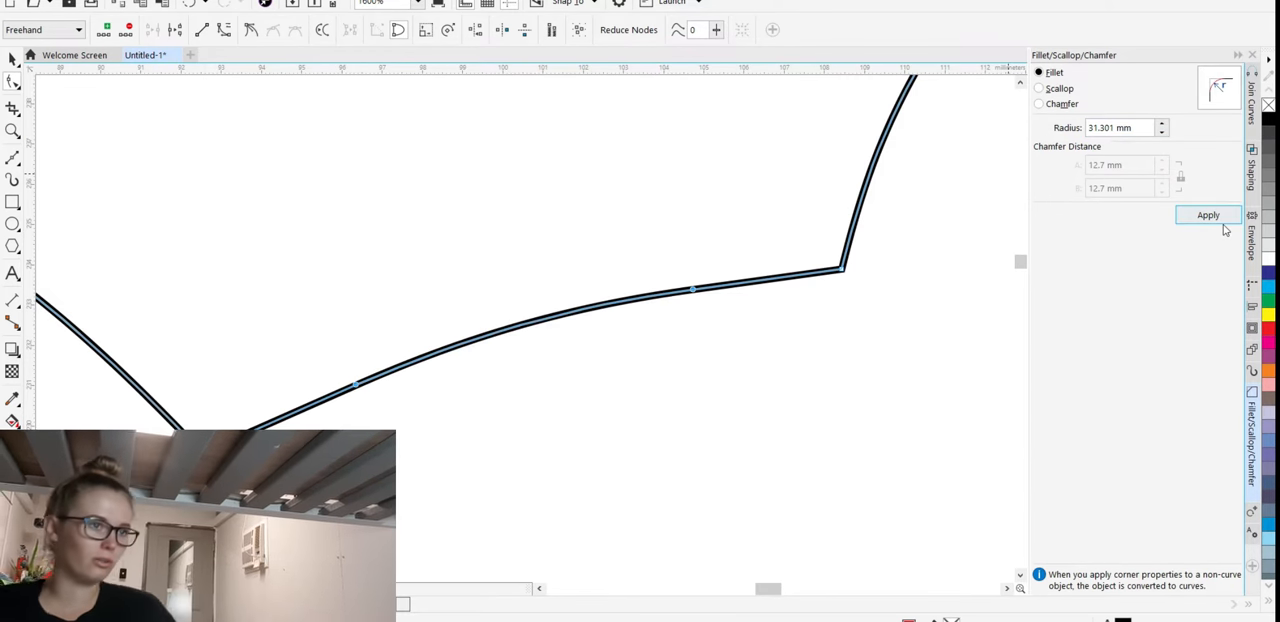
pyautogui.click(1208, 215)
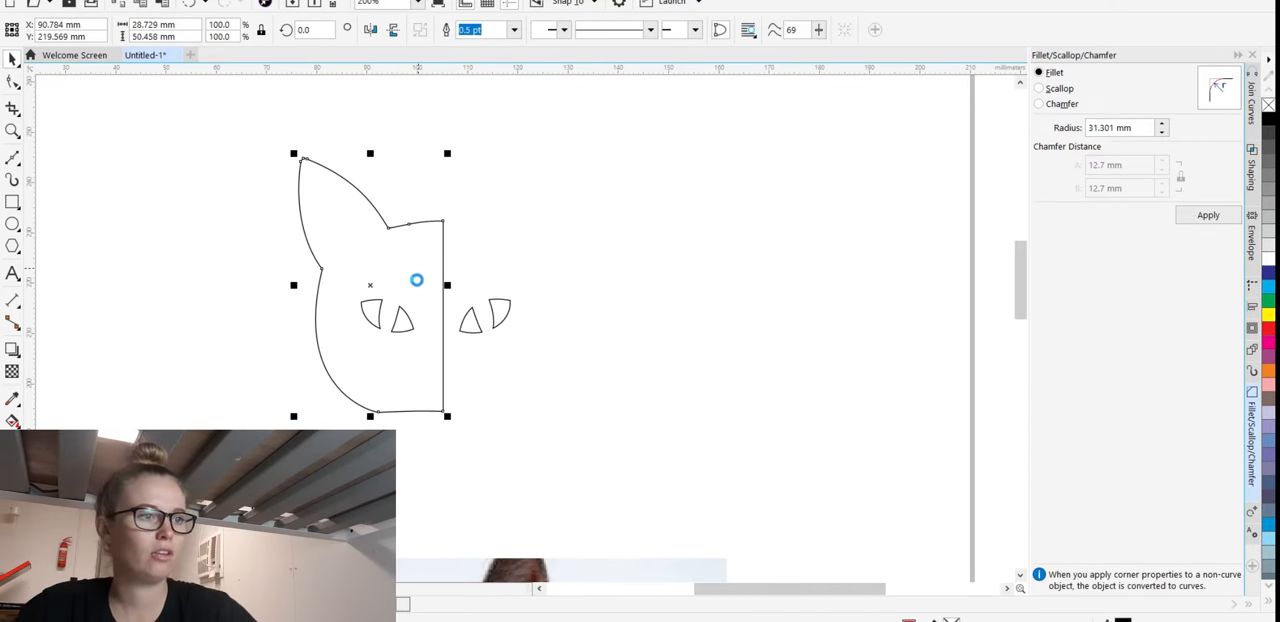
# Mirror the half head with its eyes horizontally and weld both halves into a symmetric head.
pyautogui.click(370, 29)
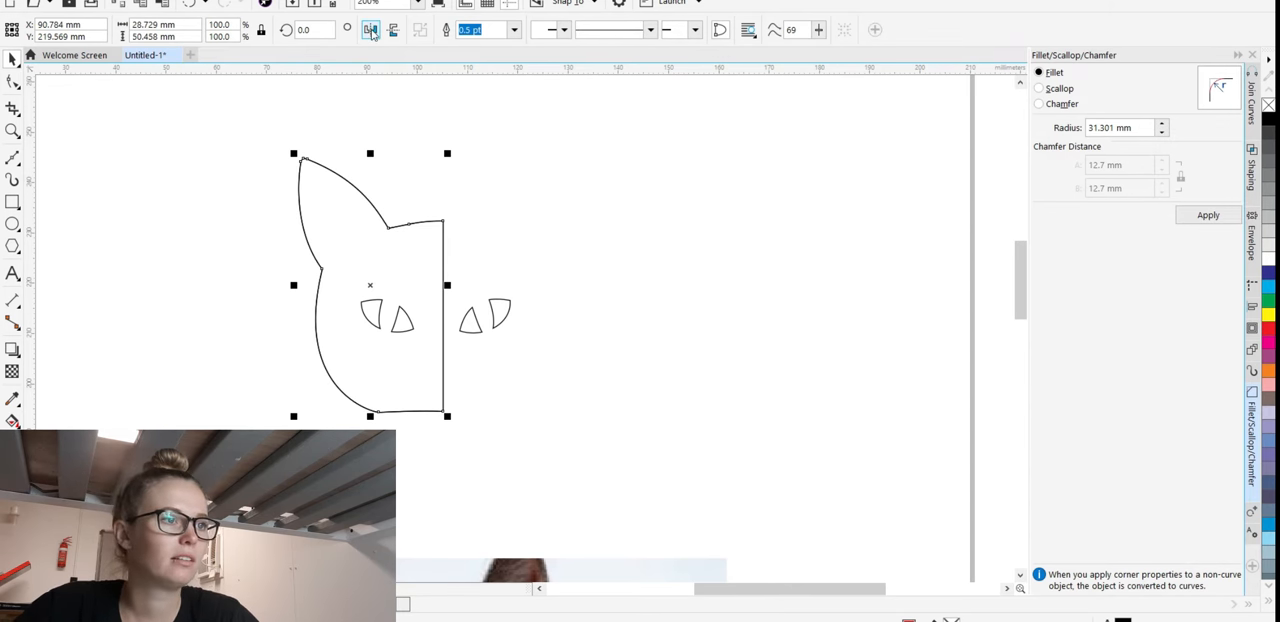
pyautogui.click(370, 29)
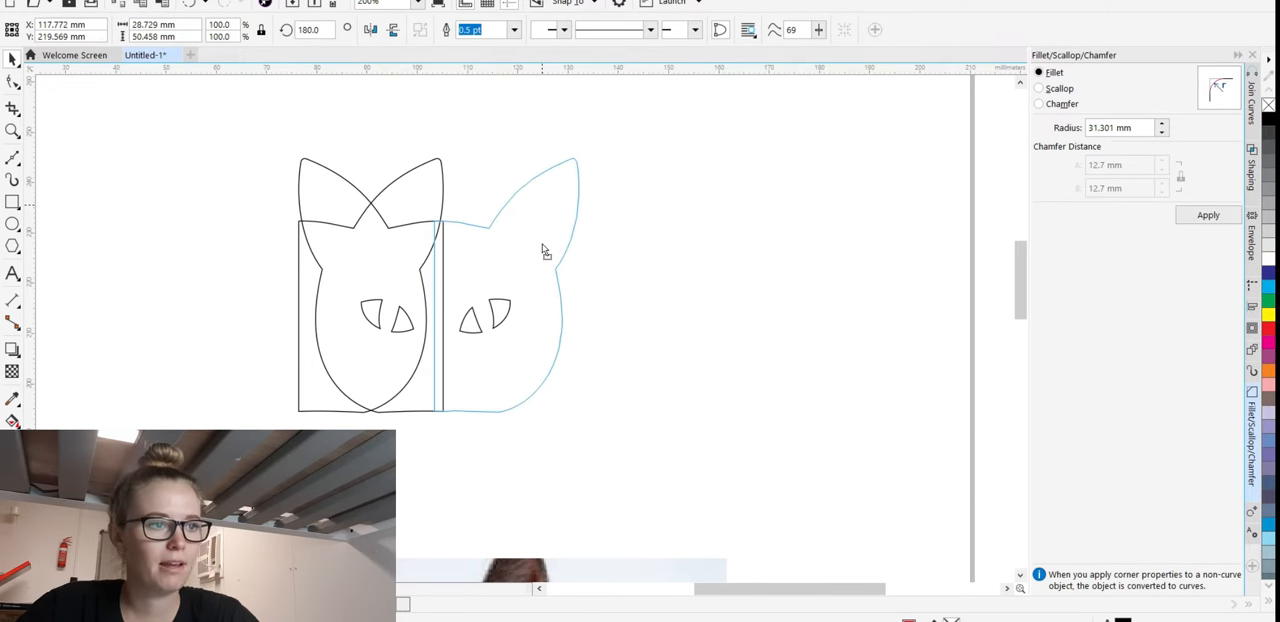
pyautogui.click(468, 29)
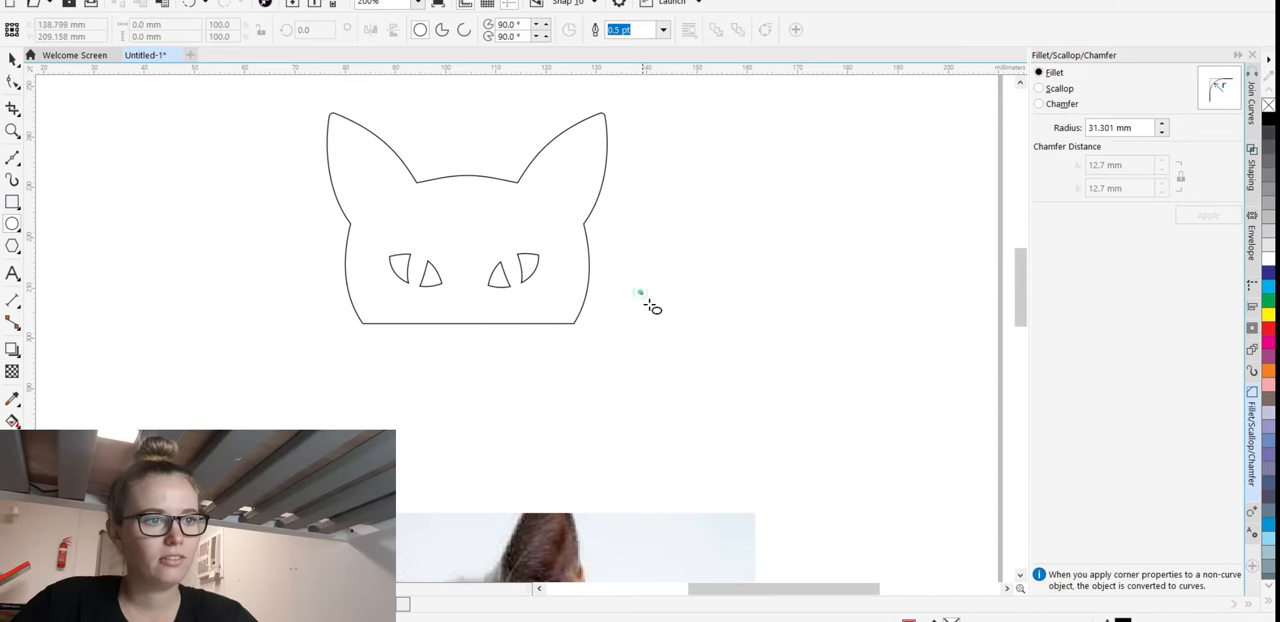
# Draw and size ovals beside the head's base to form rounded paws.
pyautogui.moveTo(640, 295); pyautogui.dragTo(705, 343)
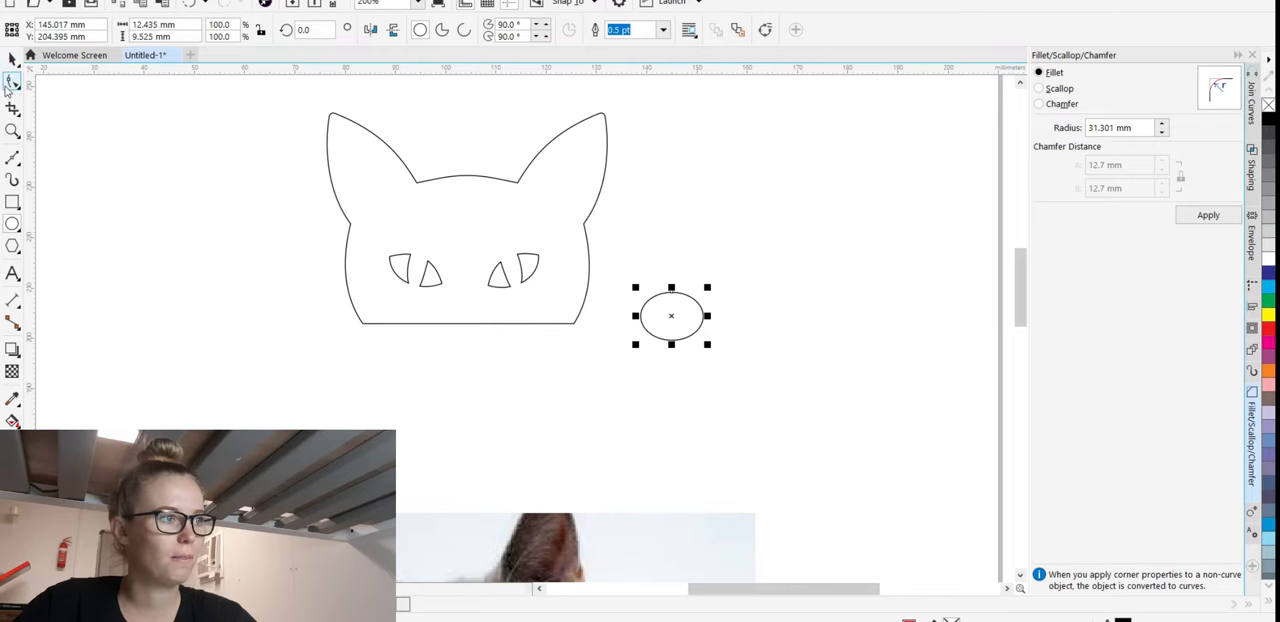
pyautogui.moveTo(575, 365); pyautogui.dragTo(705, 417)
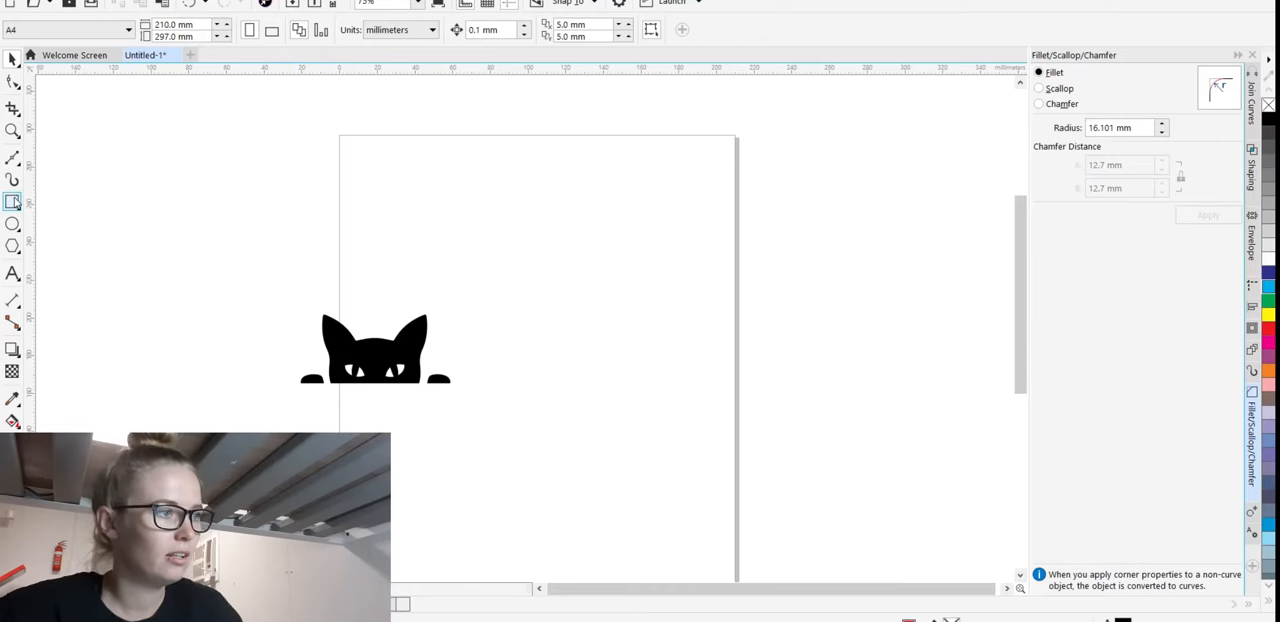
# Draw a large rectangle across the page beside the cat as the pencil-case base.
pyautogui.moveTo(395, 184); pyautogui.dragTo(608, 300)
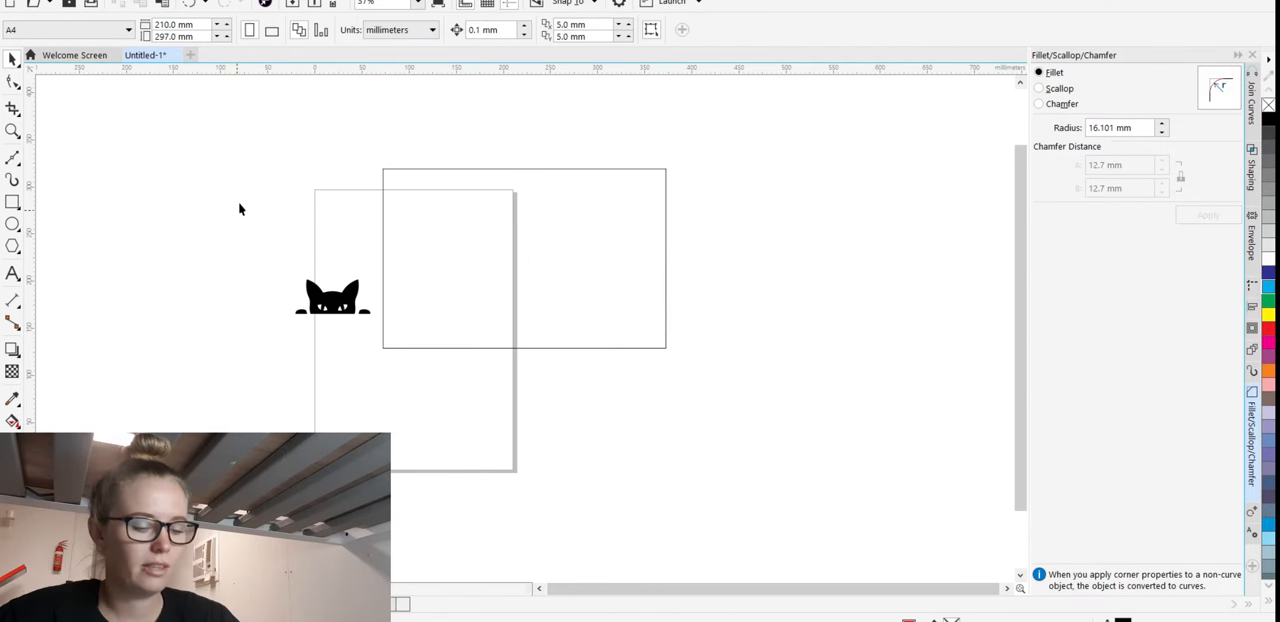
# Draw a freehand teardrop pull with an inner curve on the rectangle's top edge.
pyautogui.click(13, 202)
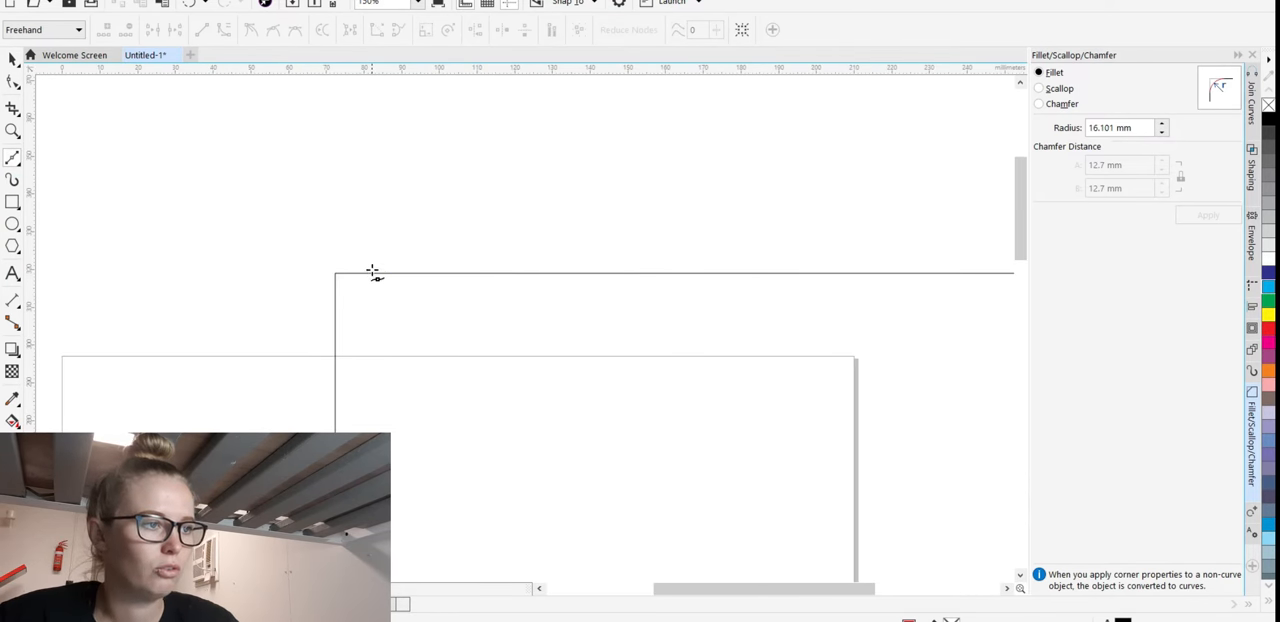
pyautogui.click(372, 271)
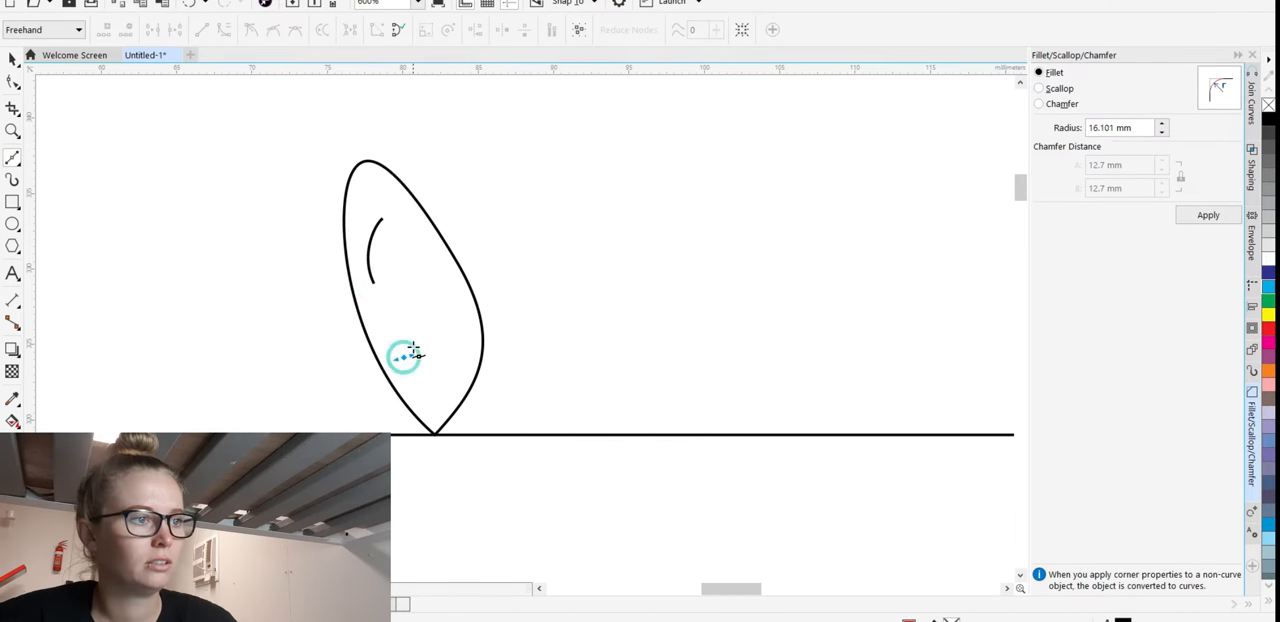
pyautogui.moveTo(405, 360); pyautogui.dragTo(400, 340)
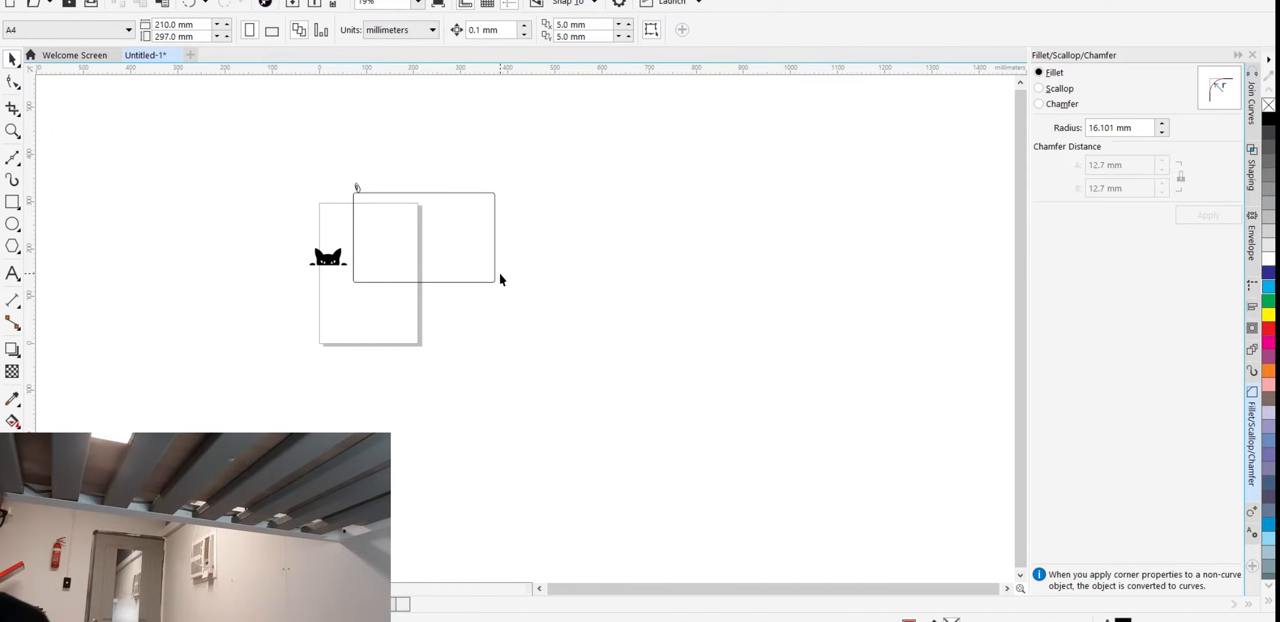
pyautogui.moveTo(470, 240)
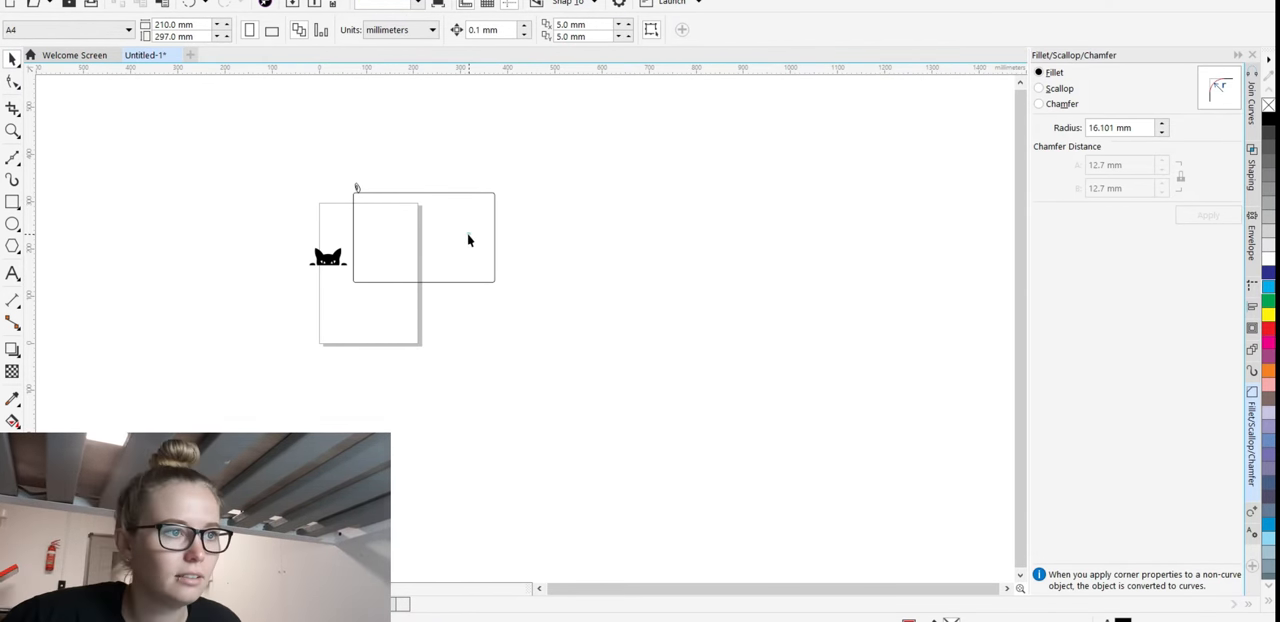
# Select the pencil-case design and bring it into the Silhouette Studio Send settings for cutting.
pyautogui.click(420, 237)
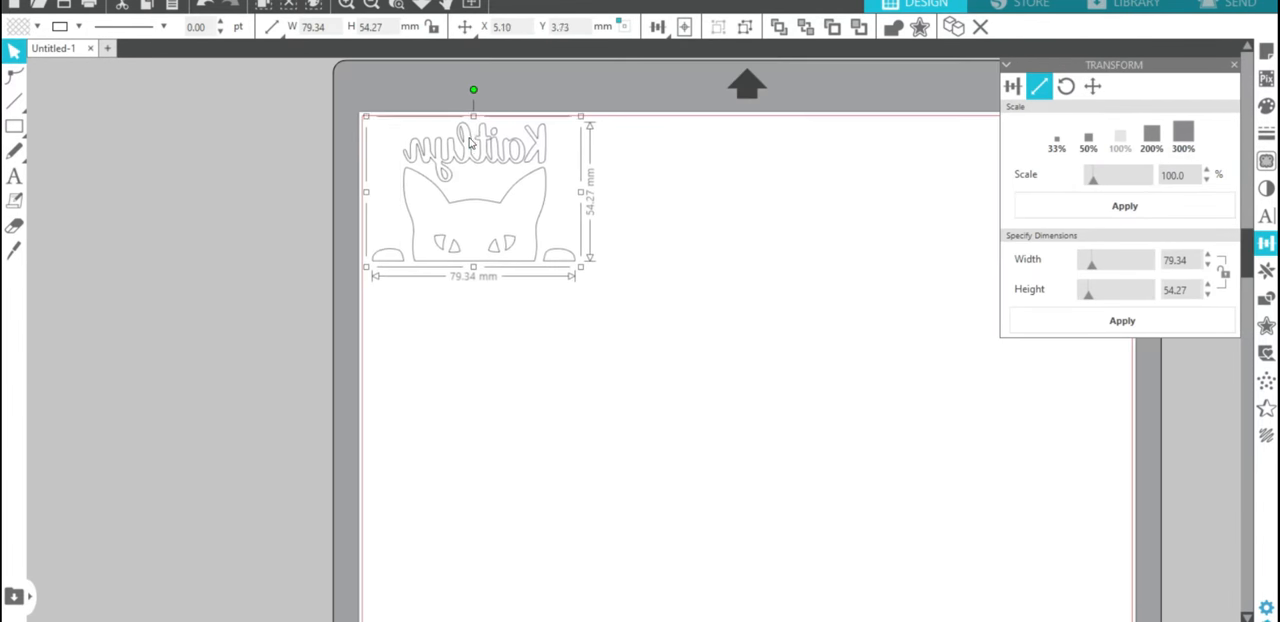
pyautogui.click(1237, 5)
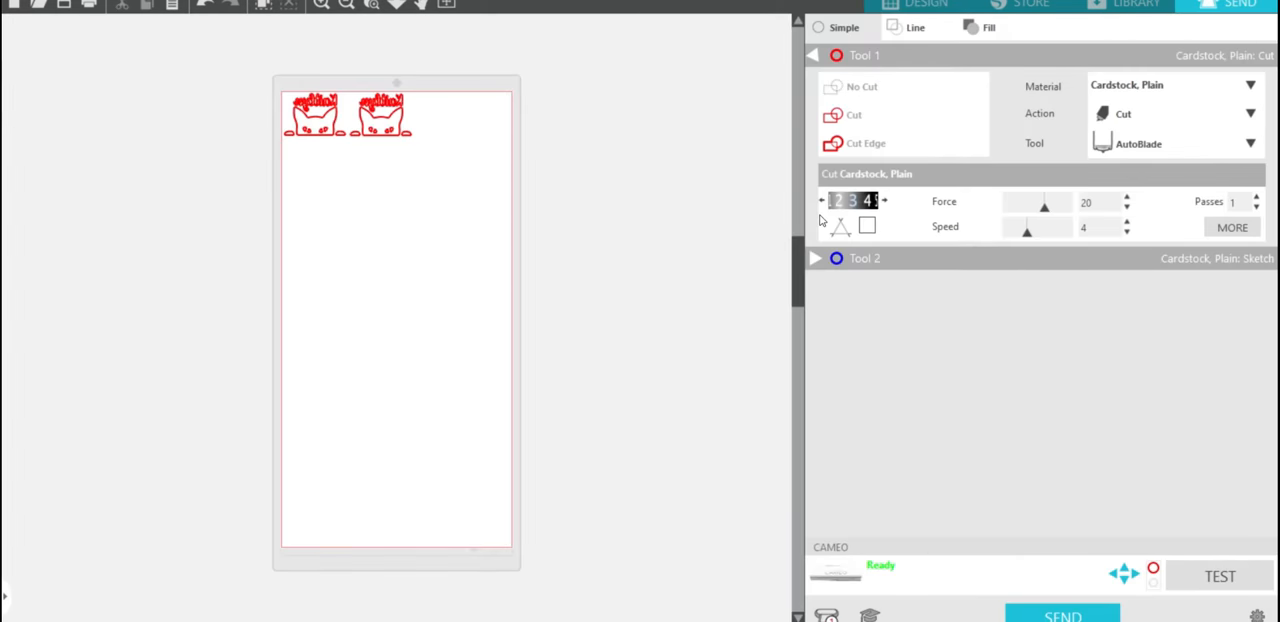